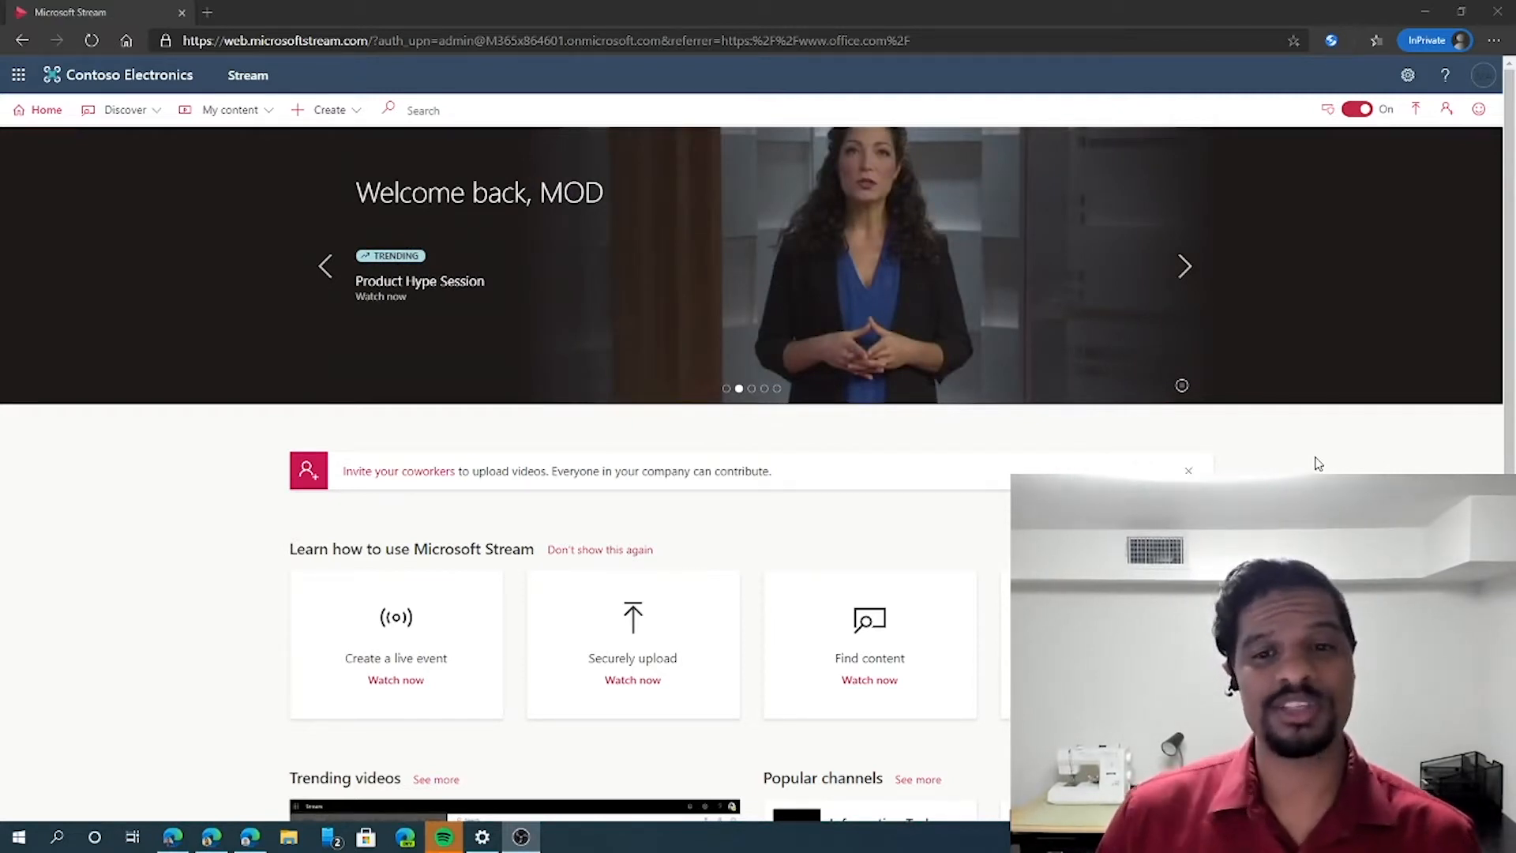
mouse_move(1318, 402)
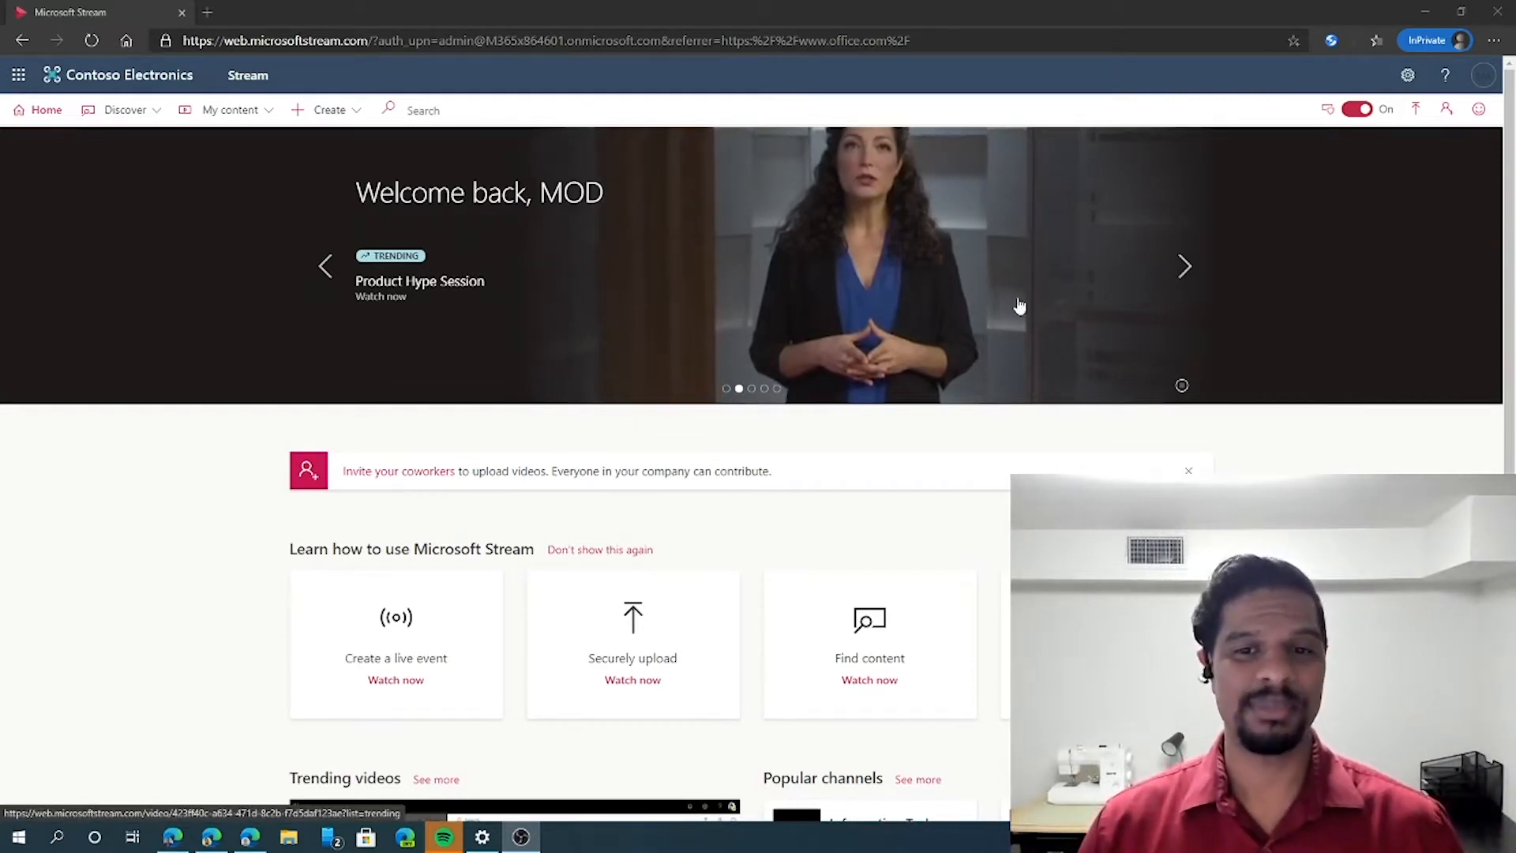
mouse_move(873, 285)
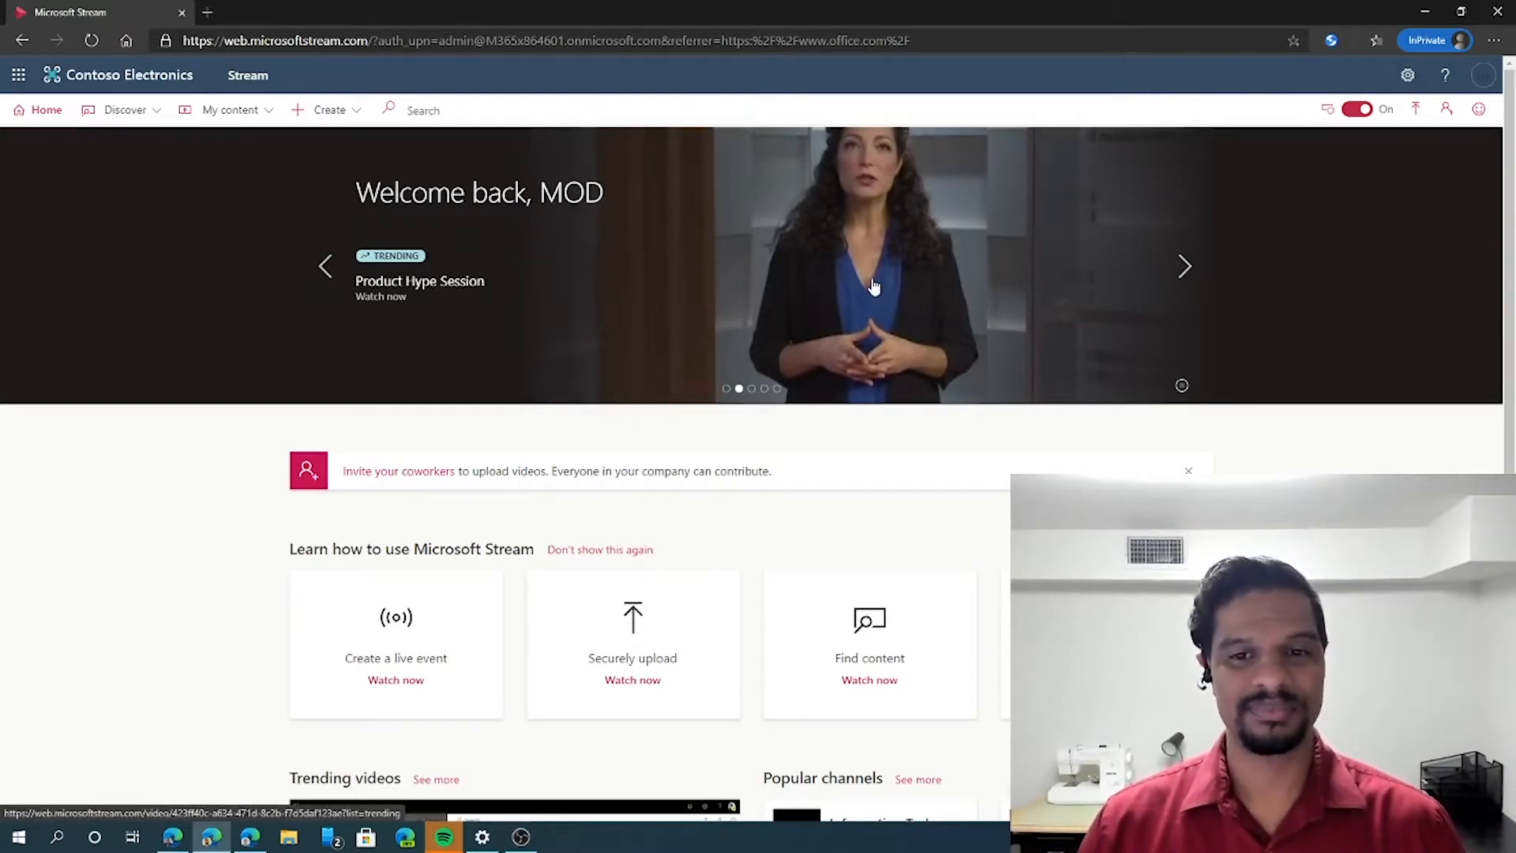
Open the Product Hype Session video and show its Interactivity panel
left_click(420, 280)
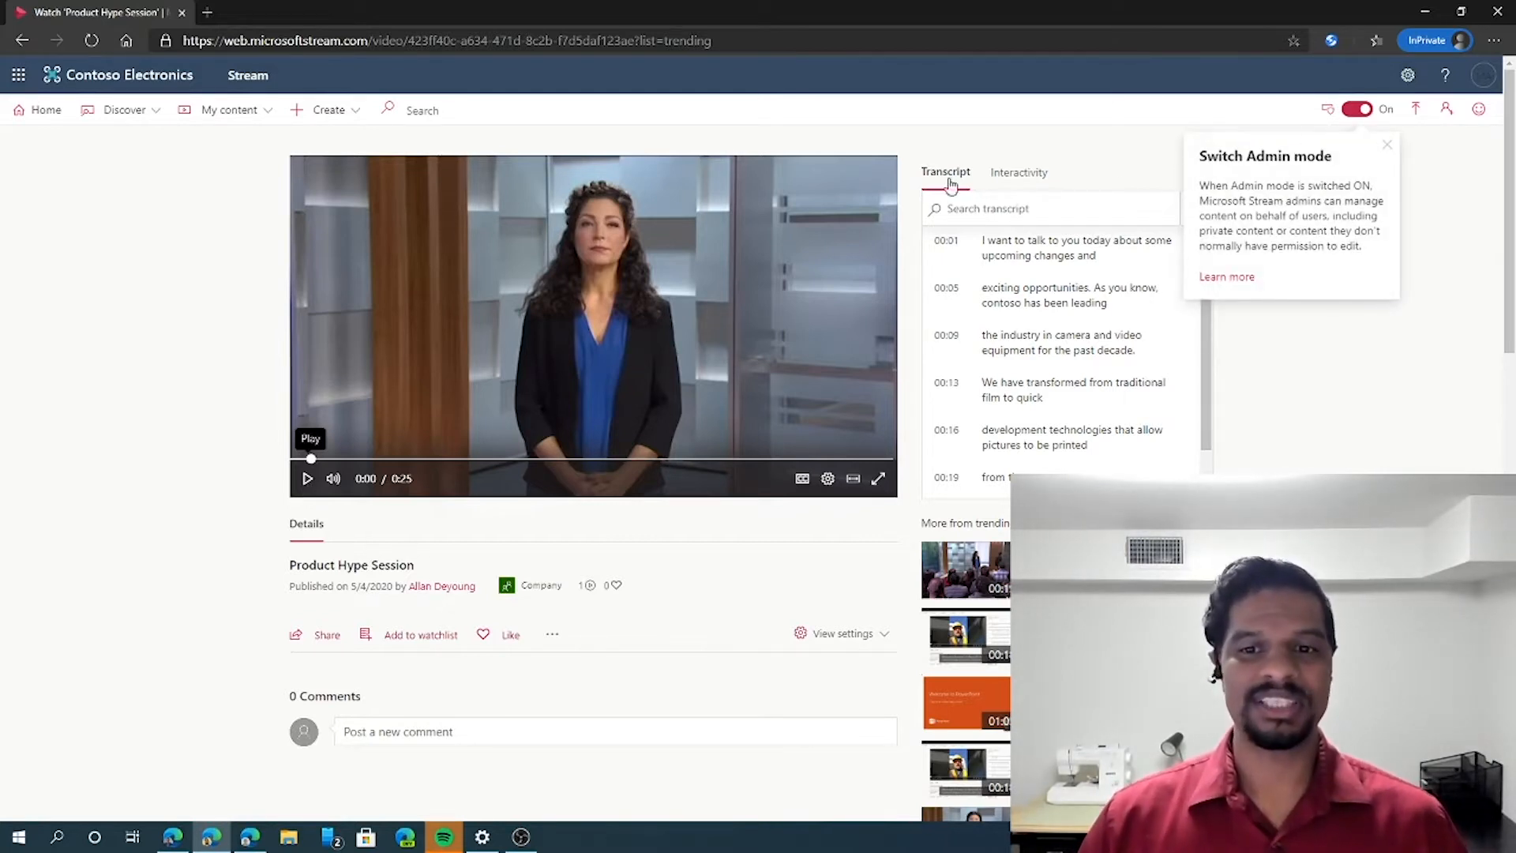
mouse_move(928, 172)
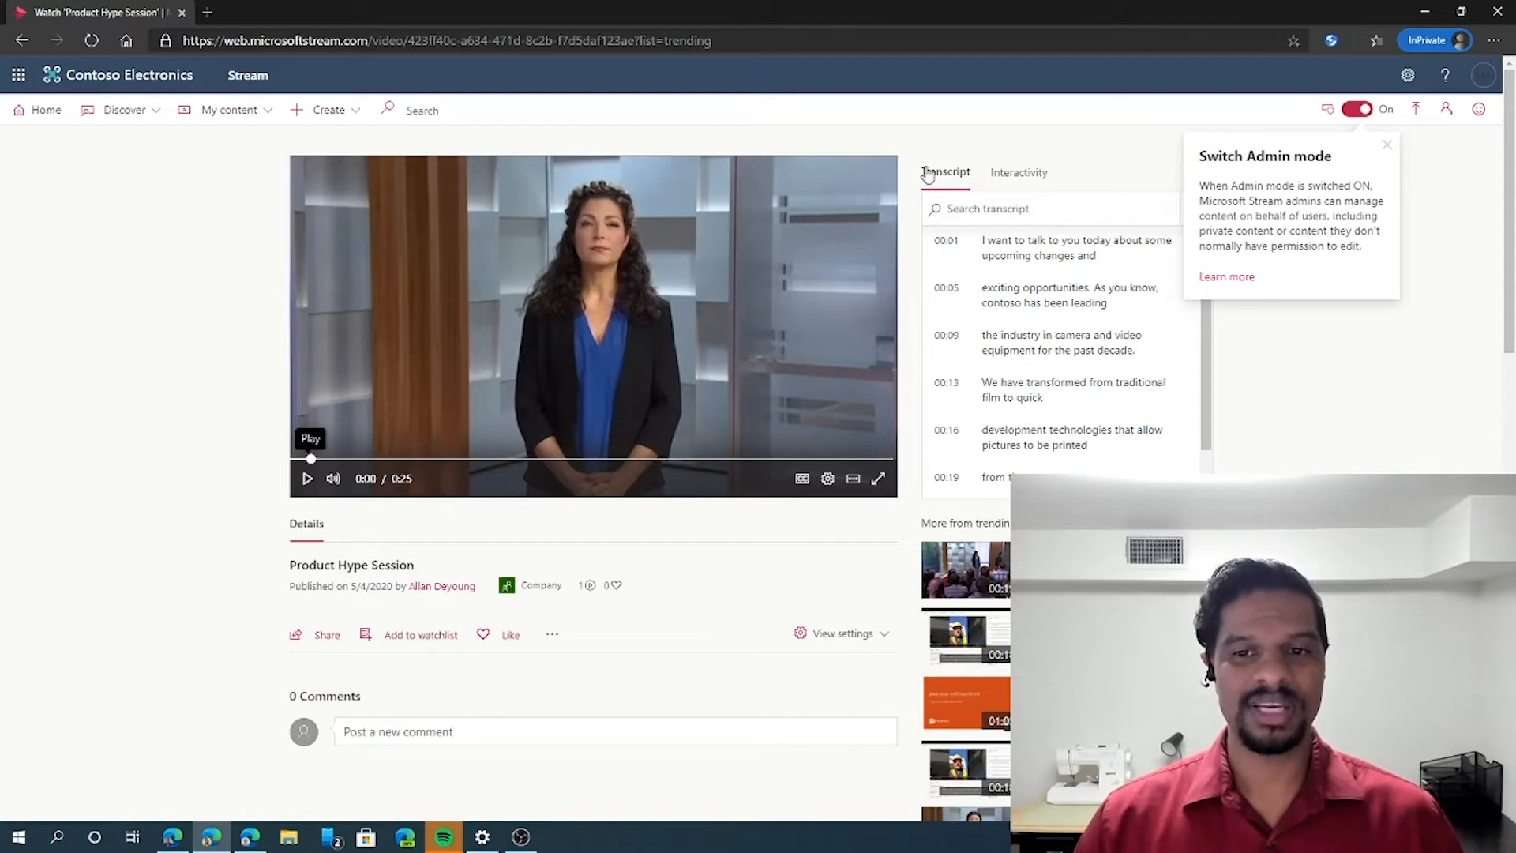
left_click(1017, 172)
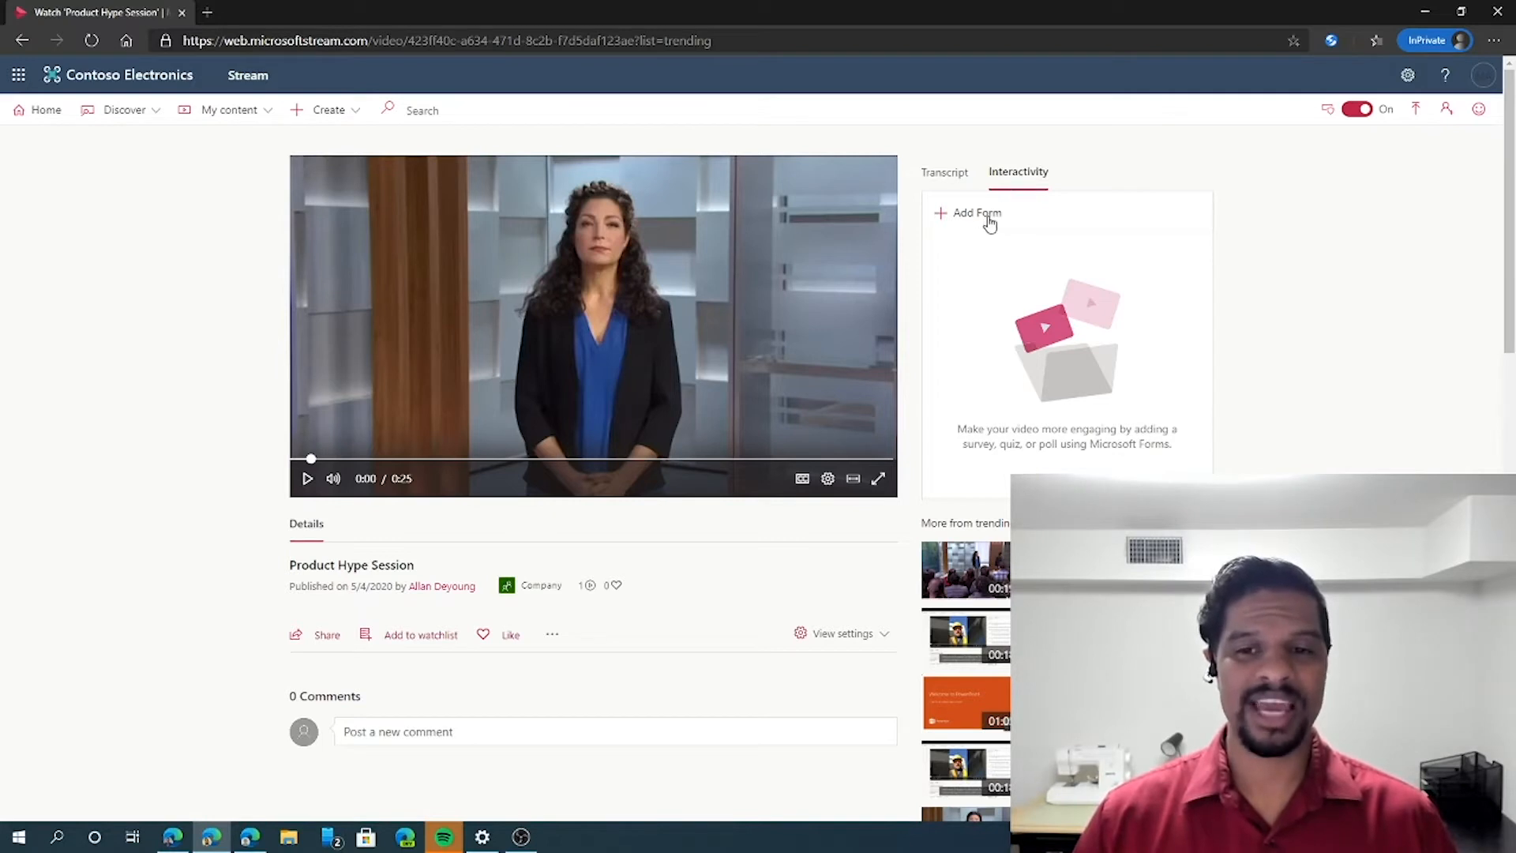
Start a new form and launch Microsoft Forms from the Form URL field, dismissing its welcome
left_click(968, 213)
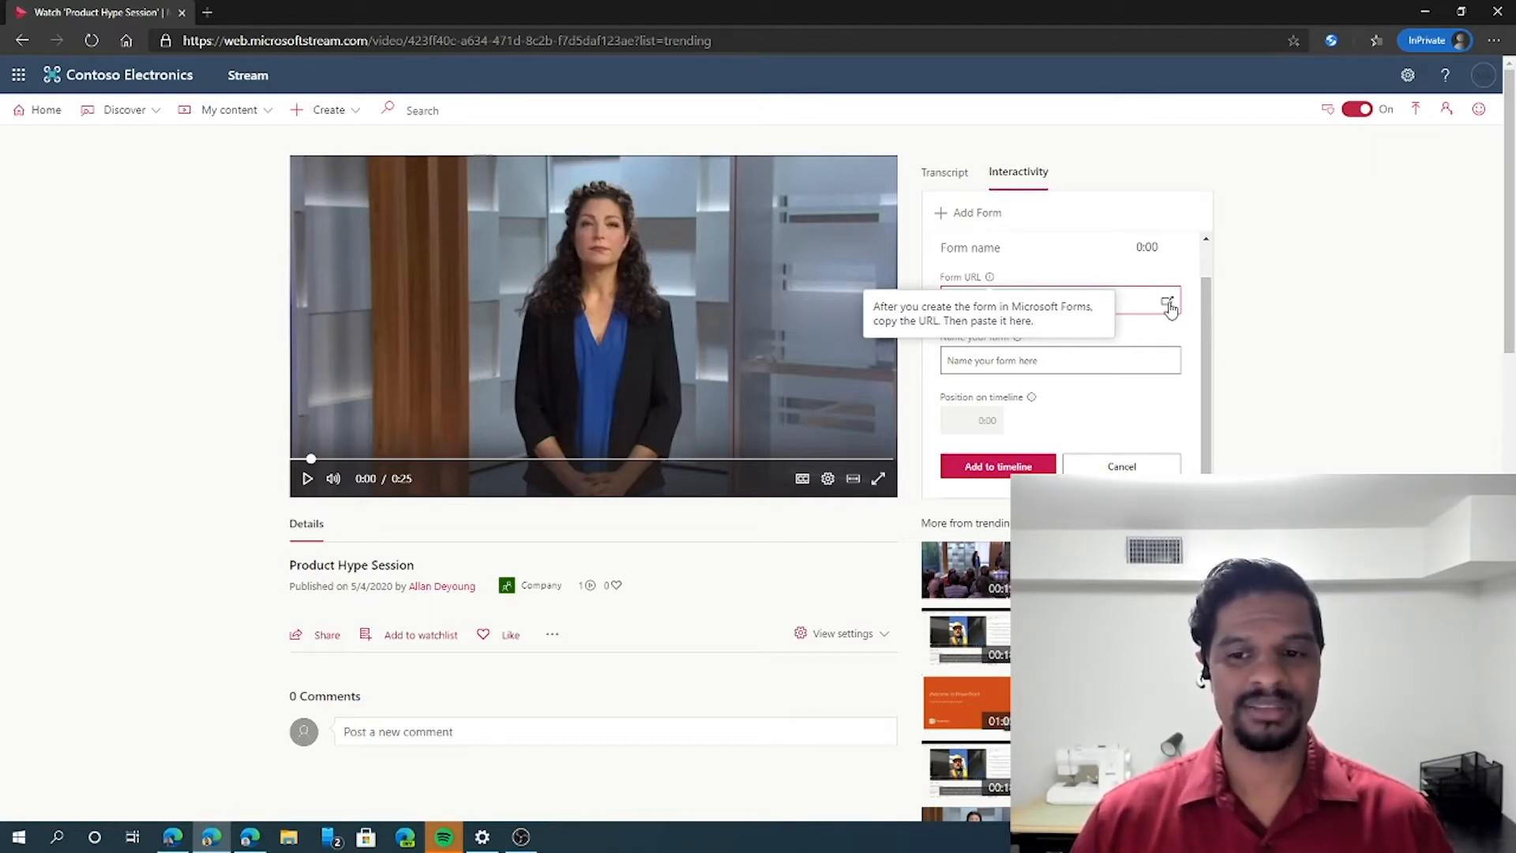
left_click(1167, 303)
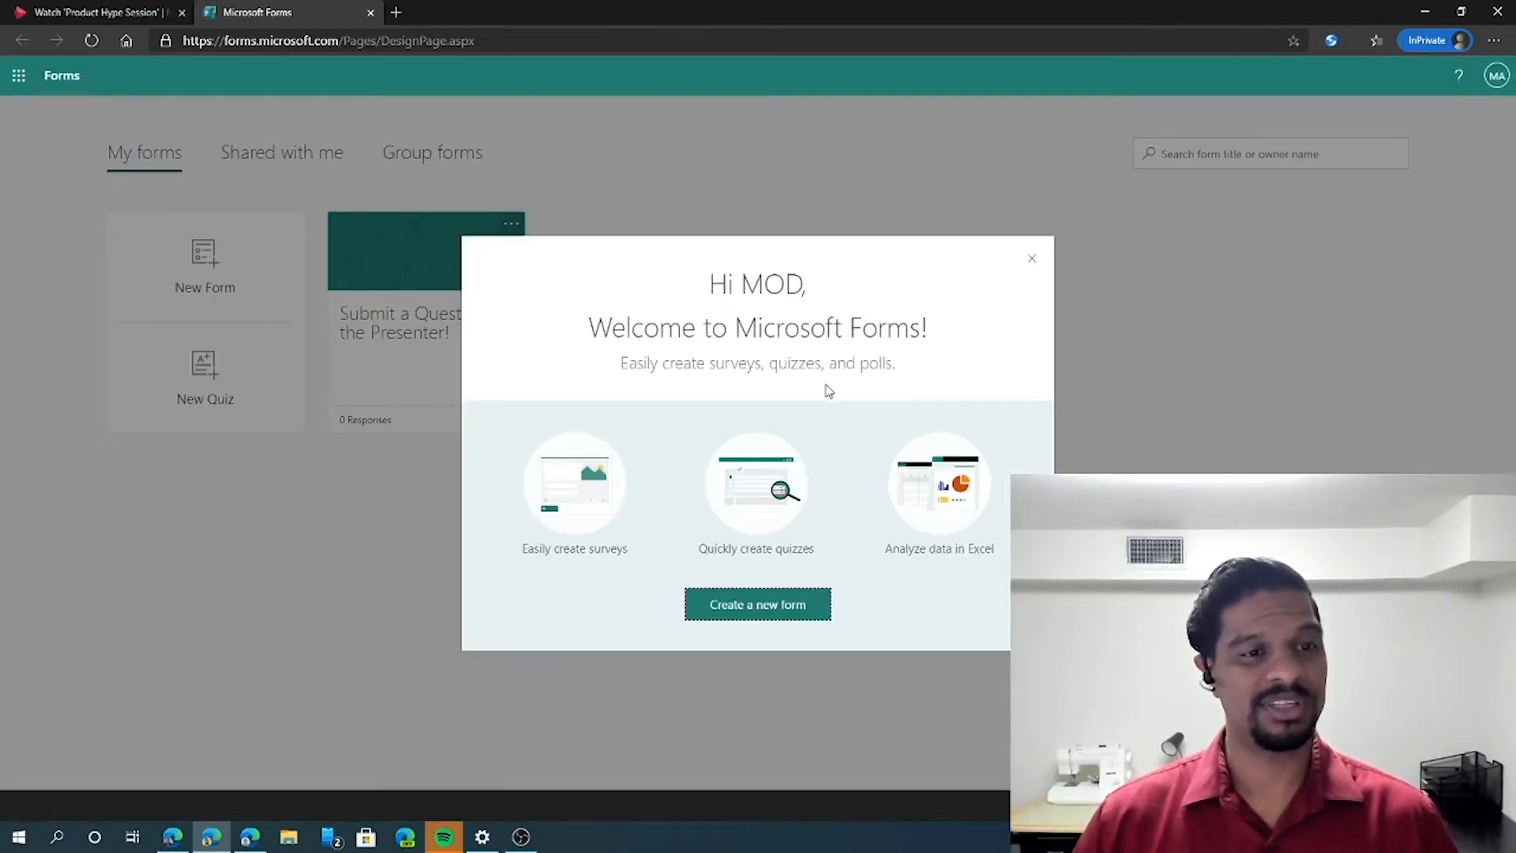
left_click(1030, 259)
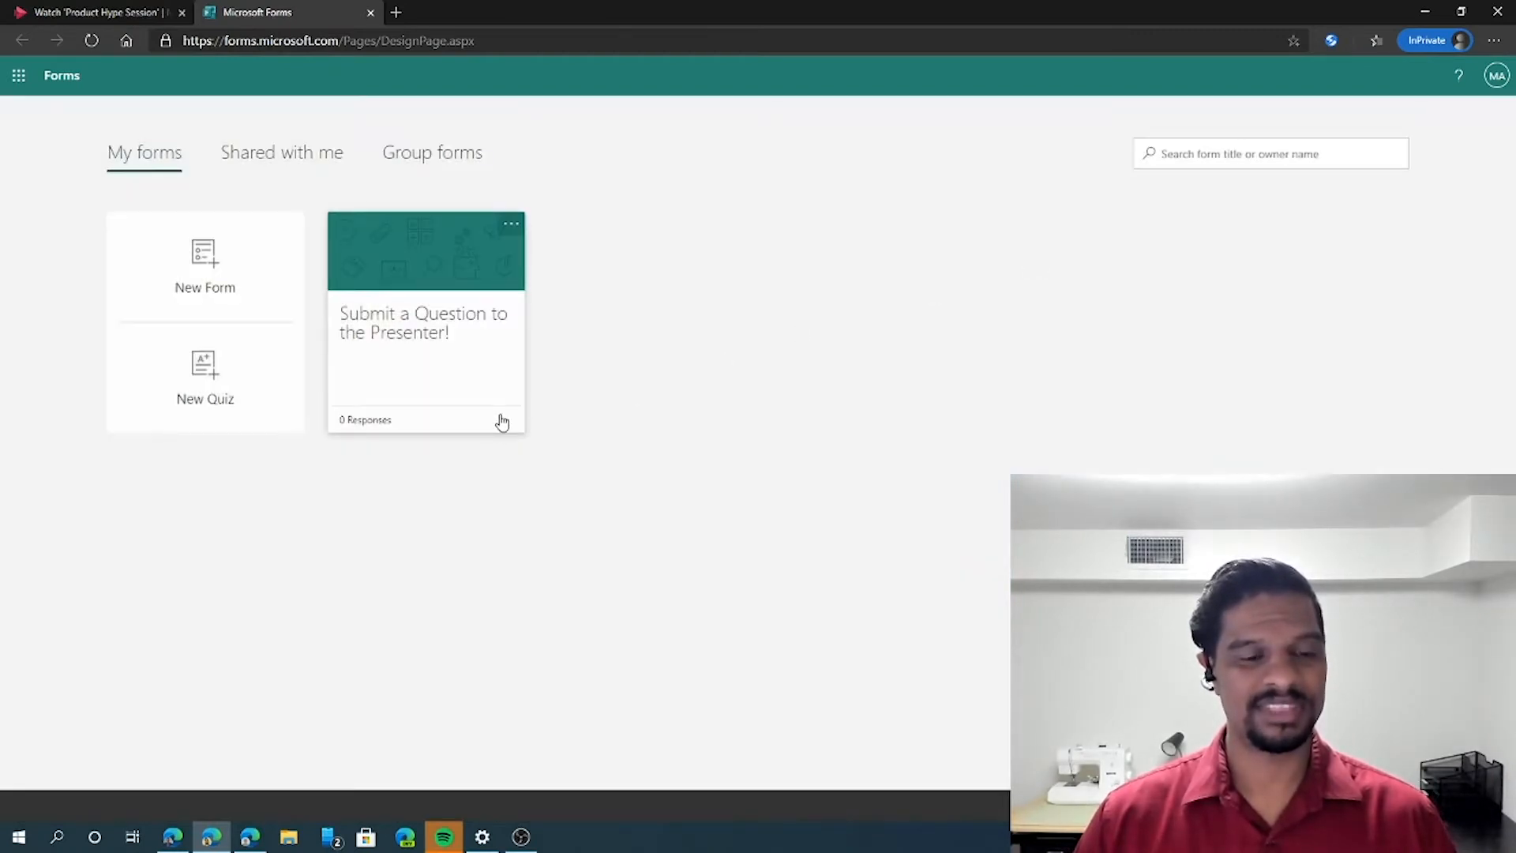
mouse_move(491, 245)
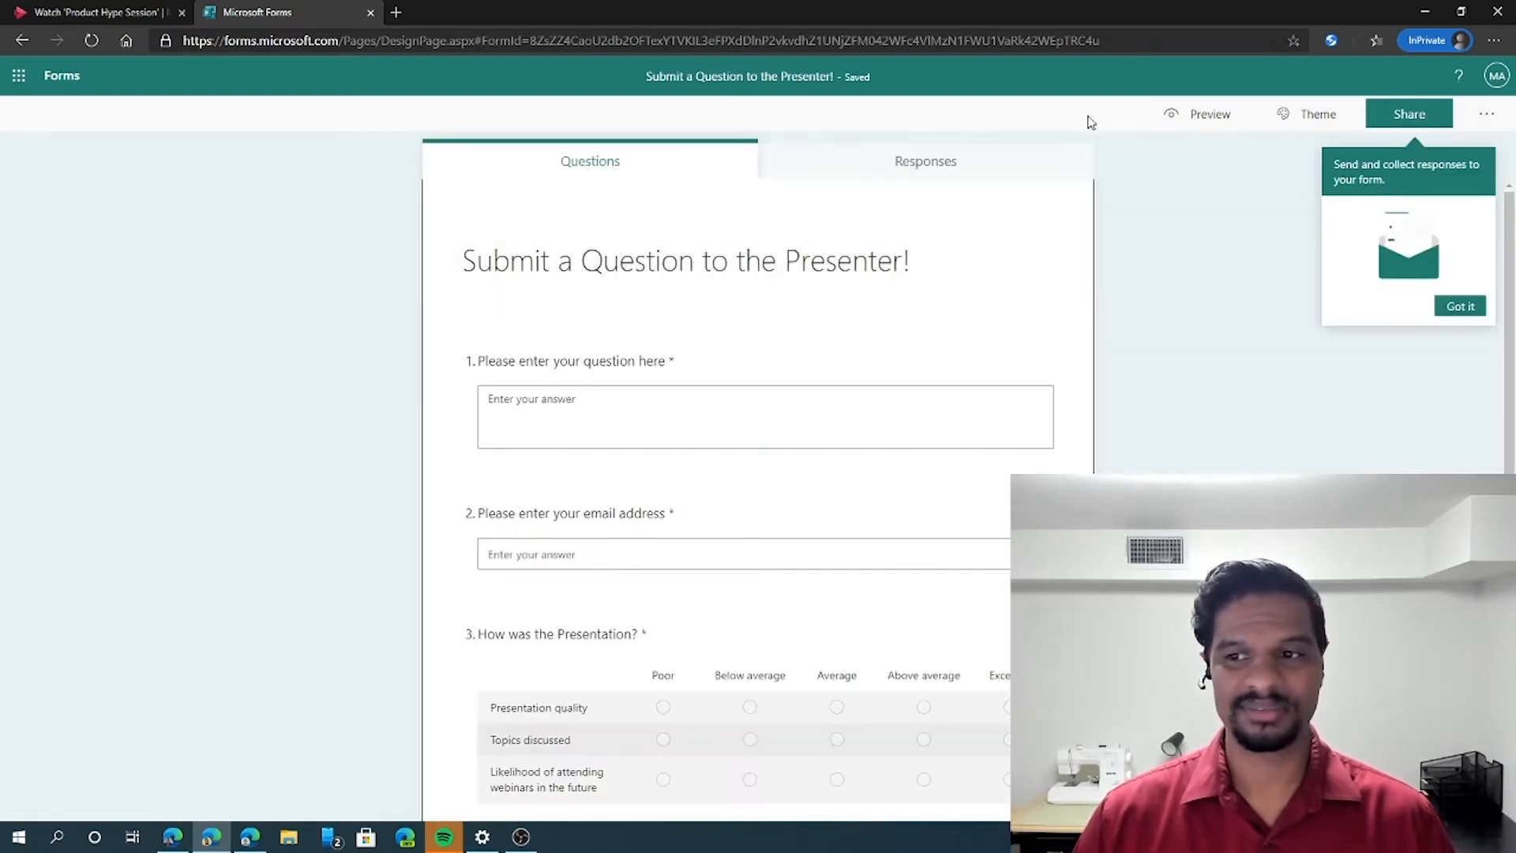
Copy the form's share link and return to the Stream video tab
left_click(1459, 305)
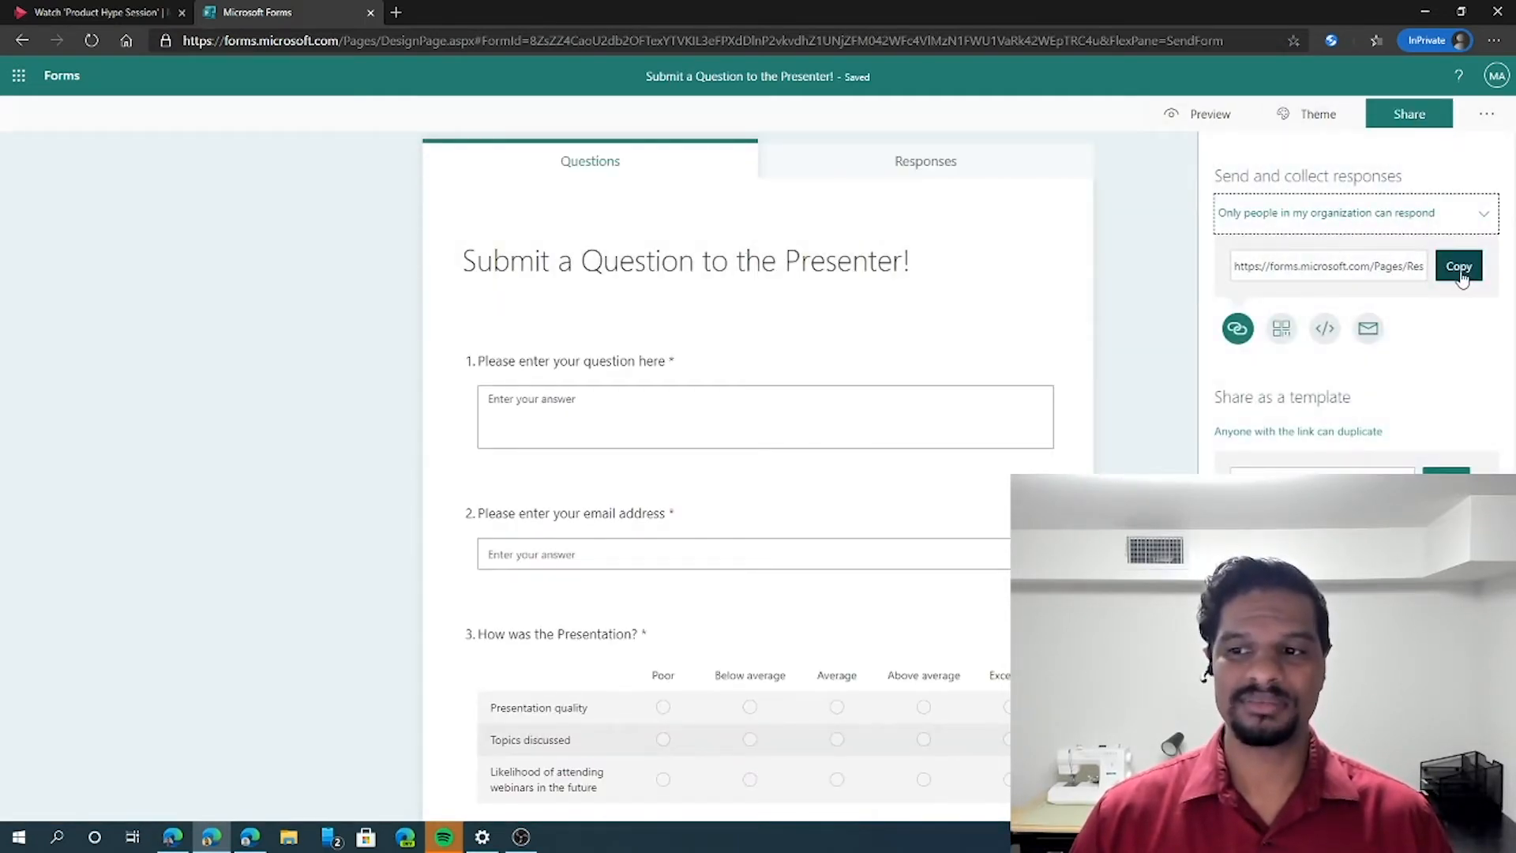
left_click(1458, 266)
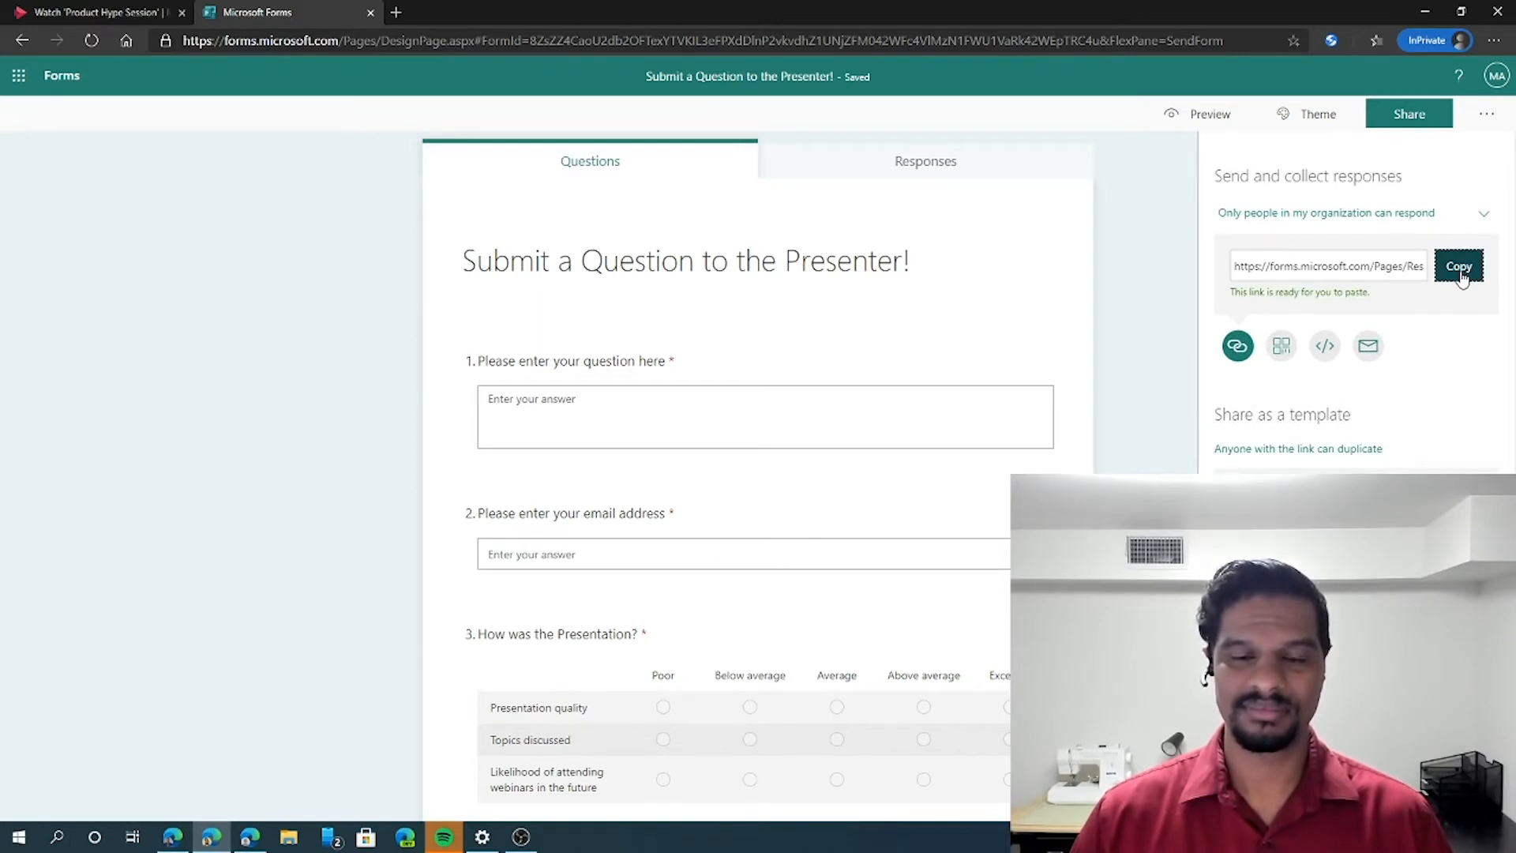
left_click(91, 12)
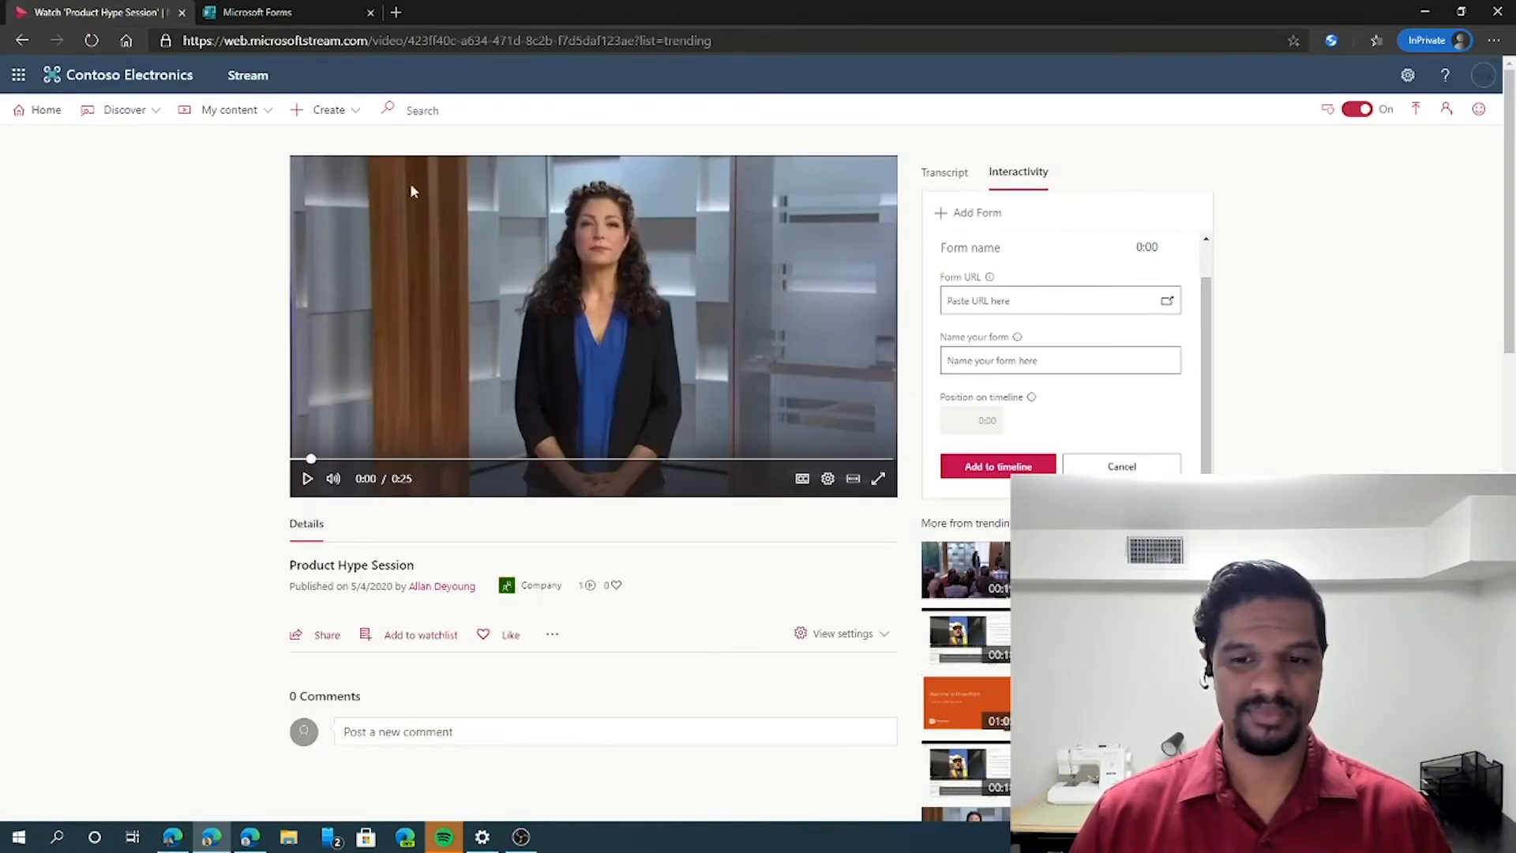
Paste the form link into Form URL and name the form 'Video Feedback'
left_click(1058, 301)
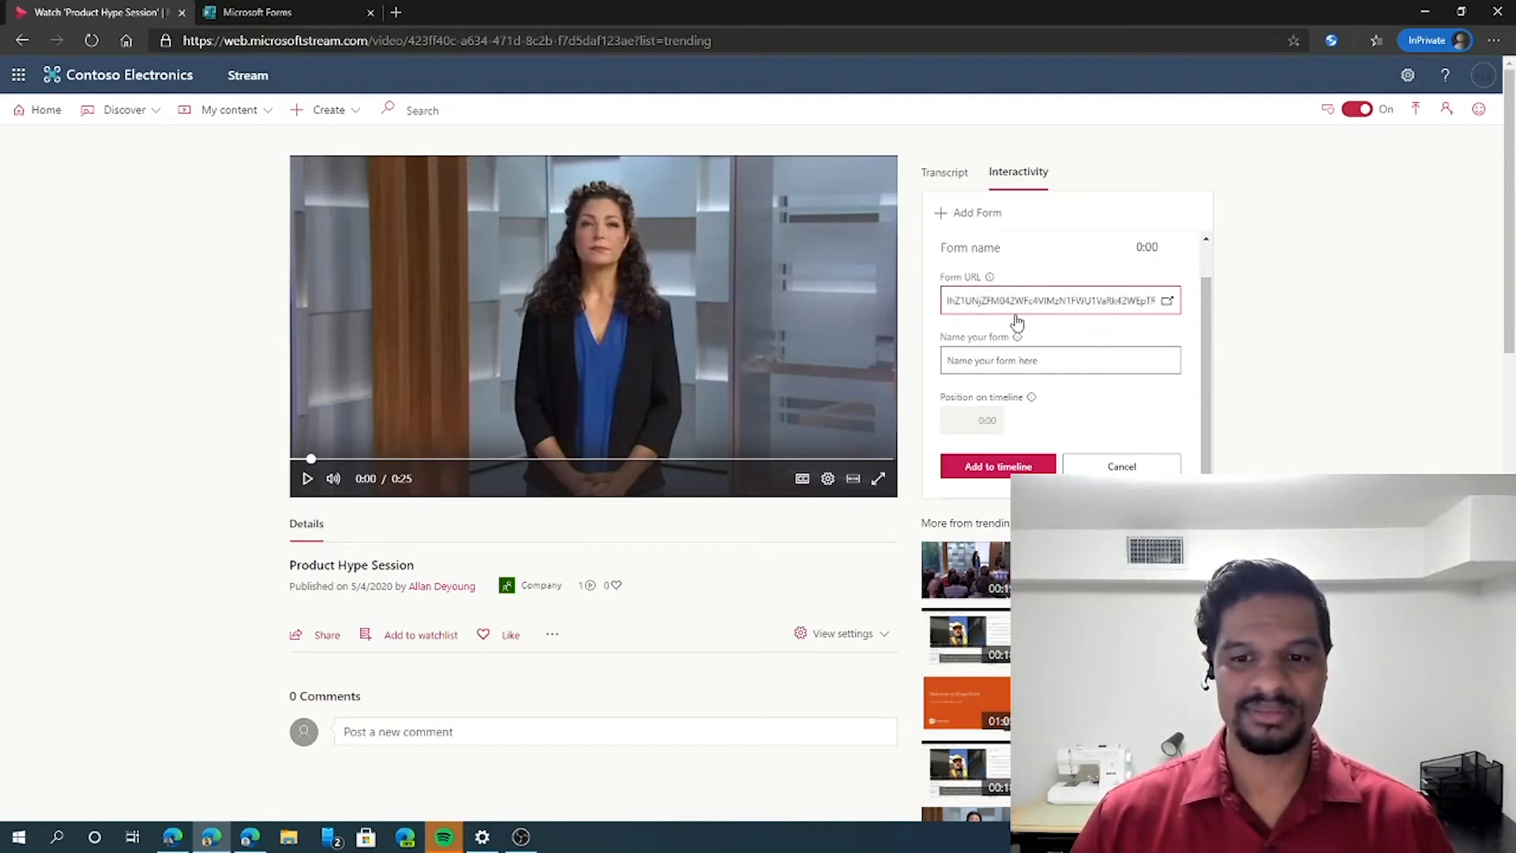
left_click(1058, 359)
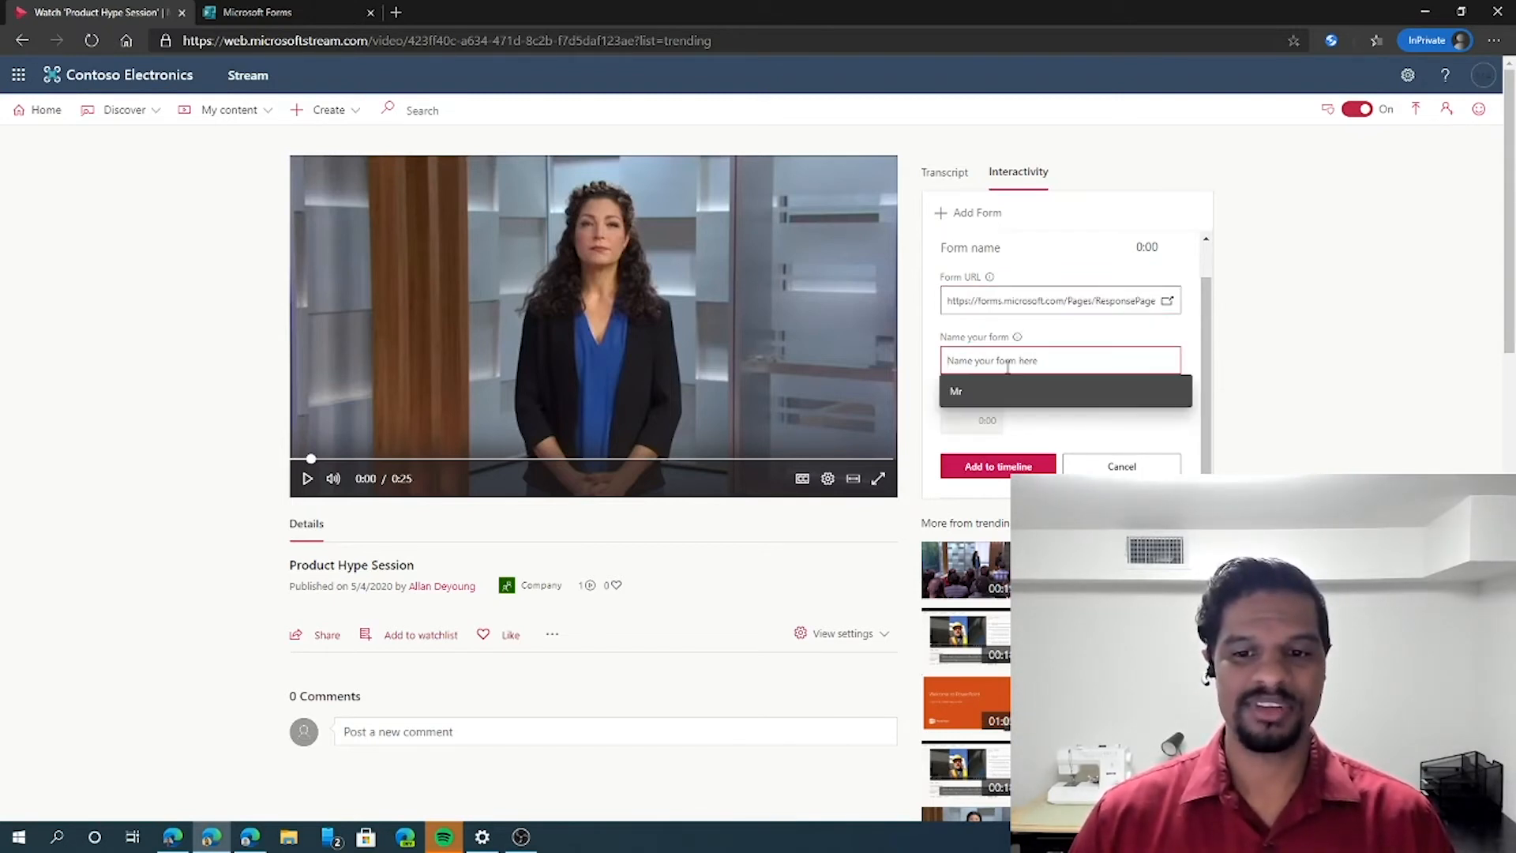
type("Vid")
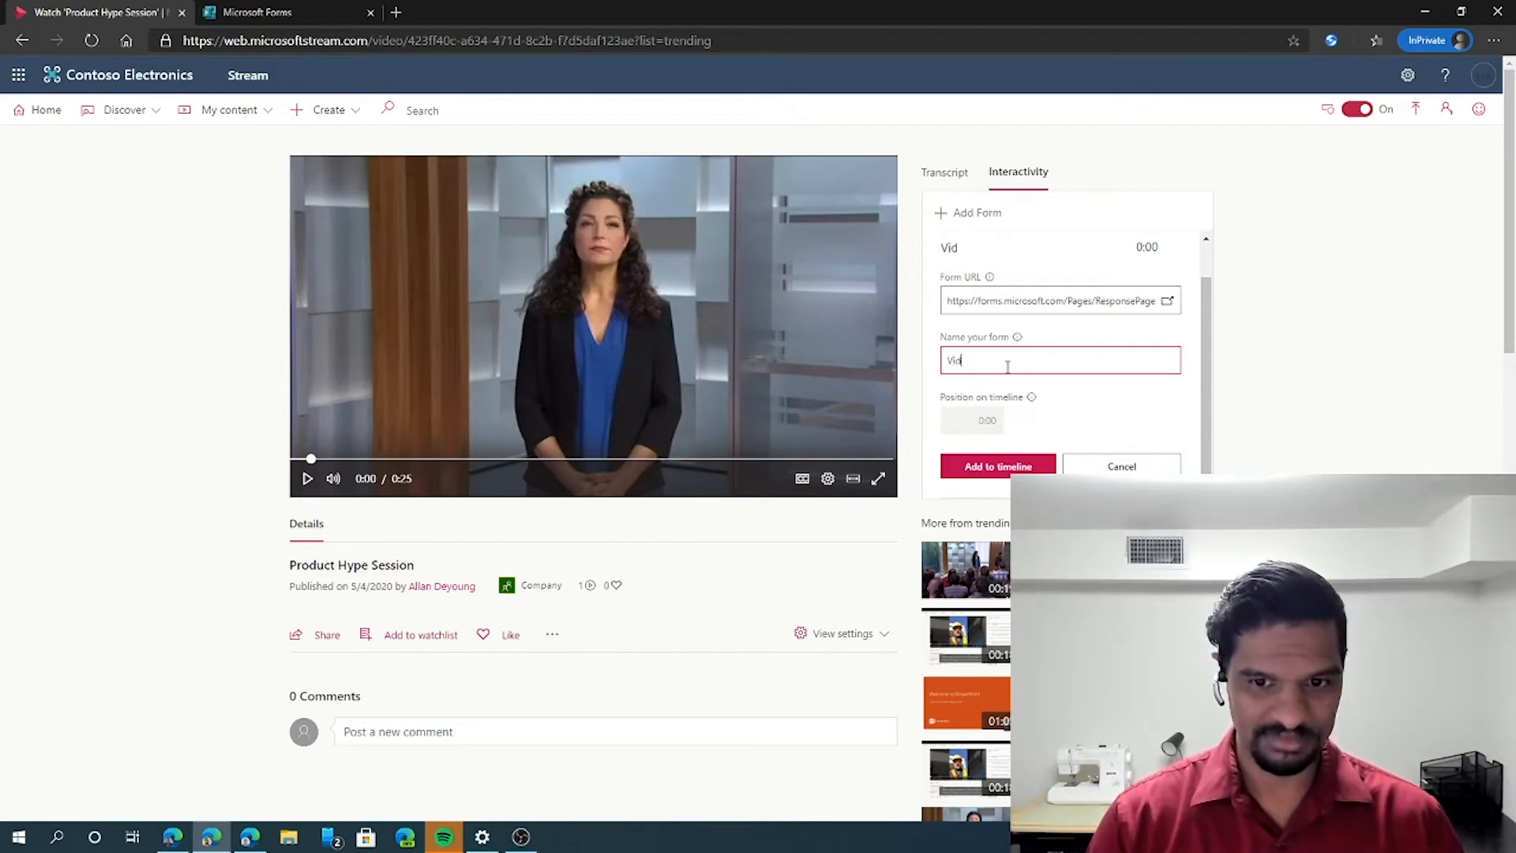
type("Video Feedback")
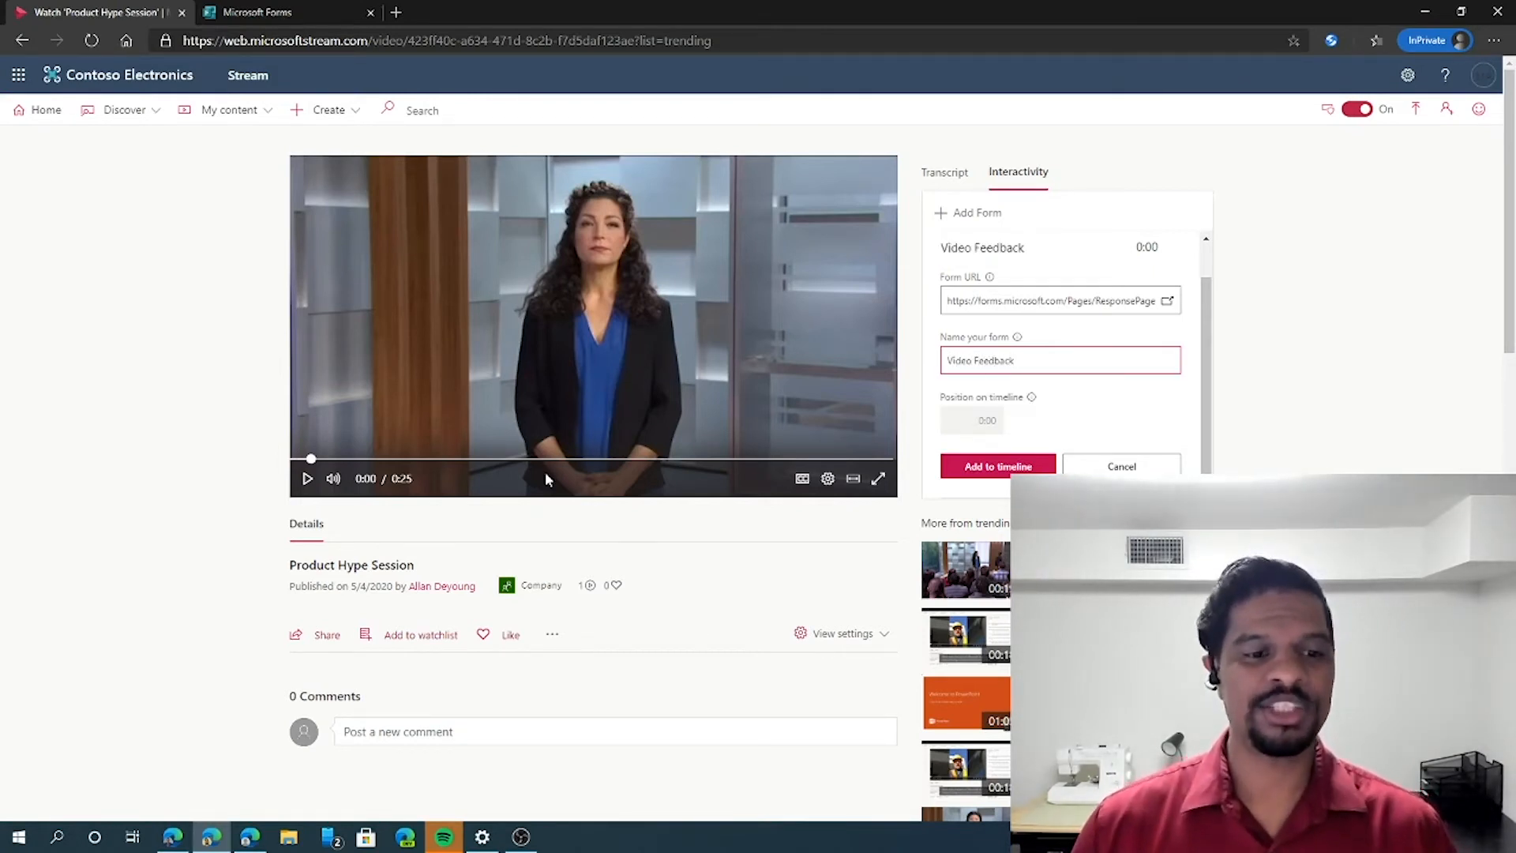
mouse_move(345, 457)
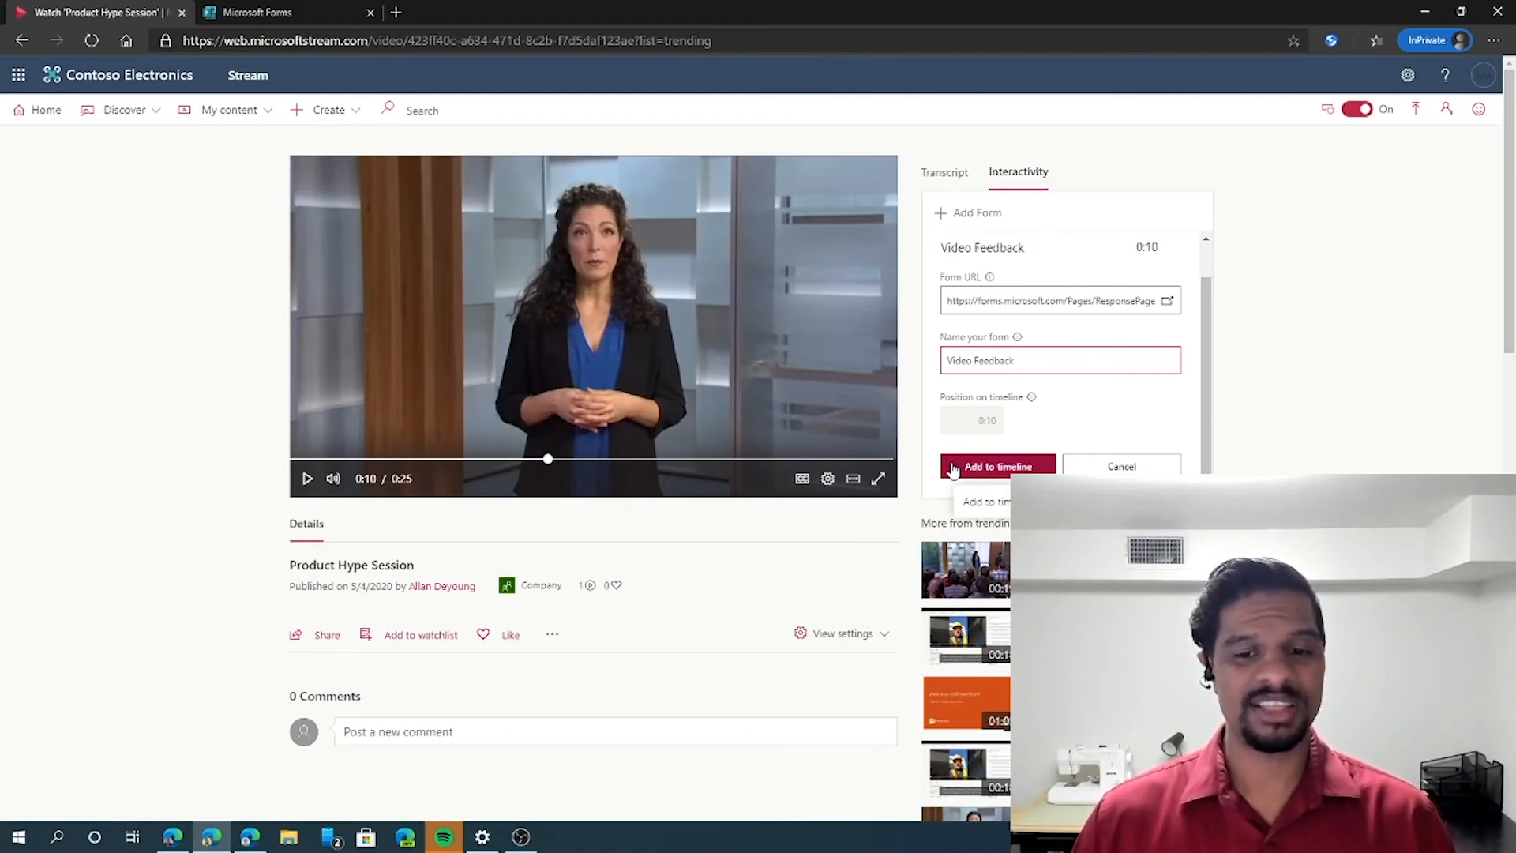
Add the 'Video Feedback' form to the timeline at 0:10
left_click(996, 466)
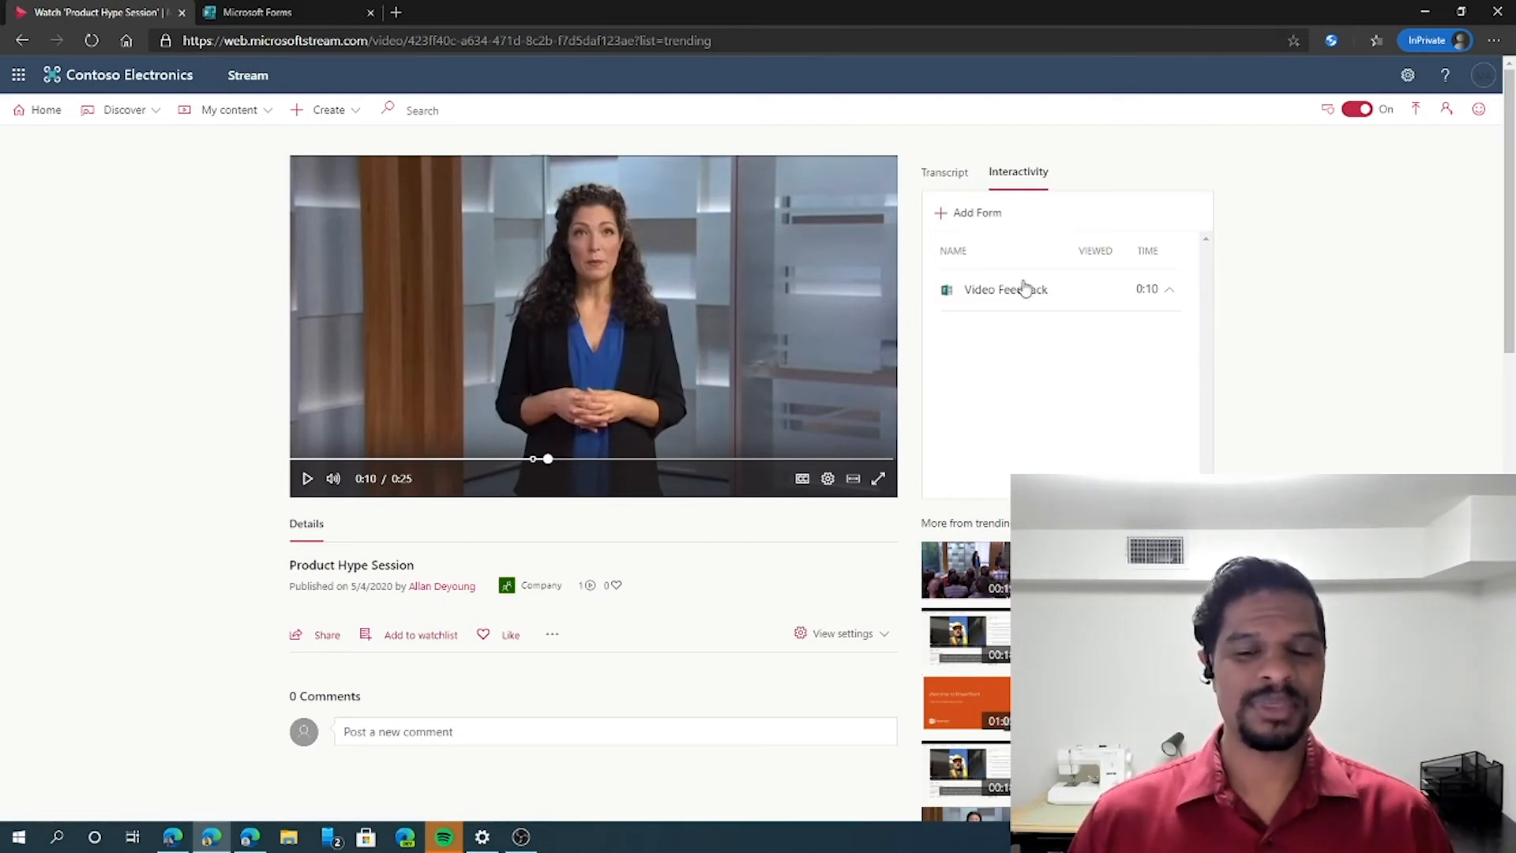
mouse_move(1017, 377)
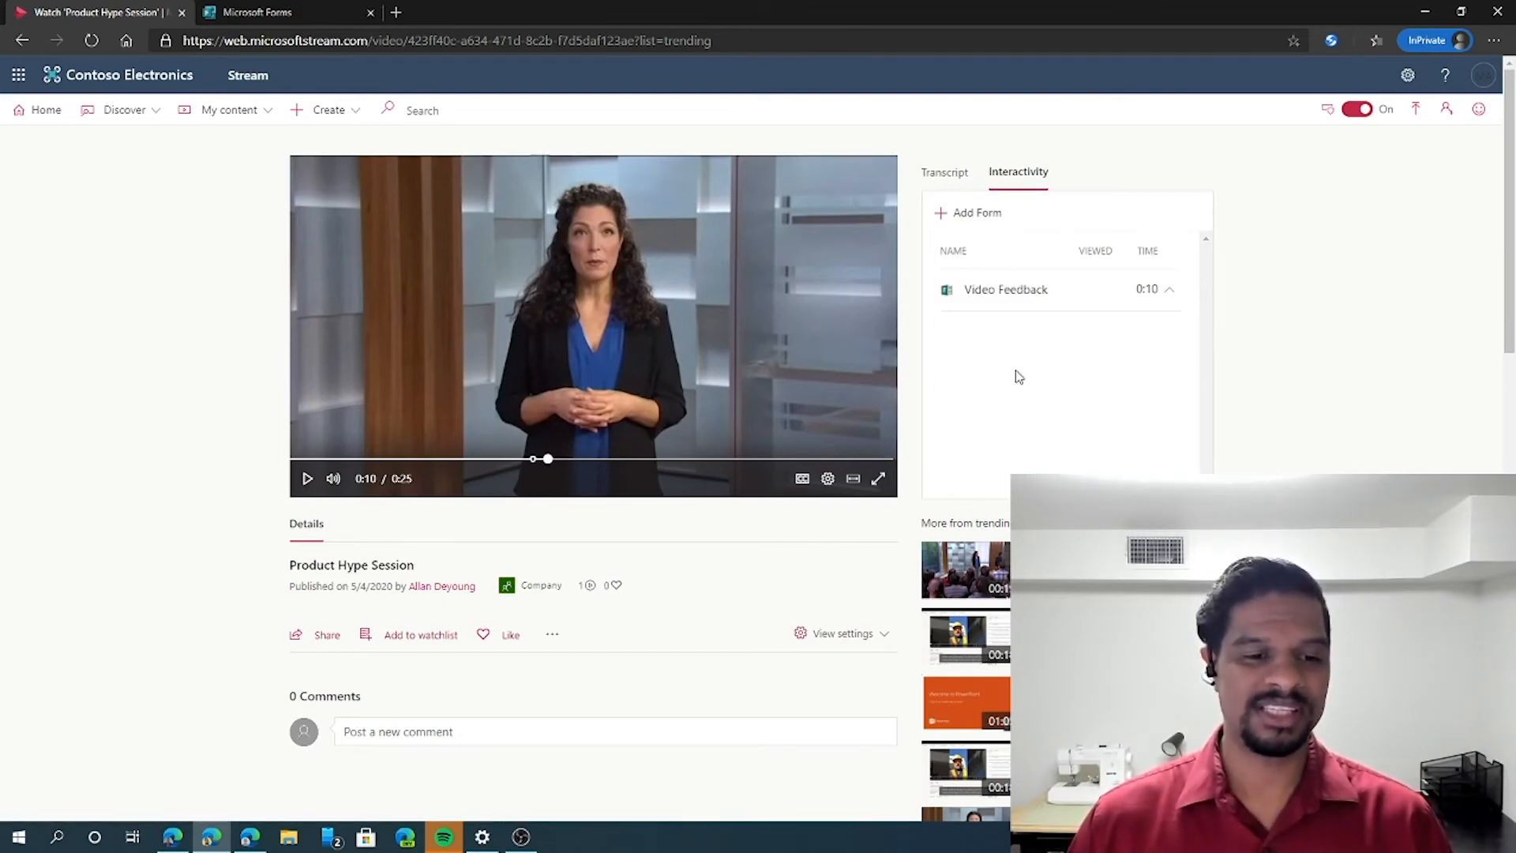
mouse_move(532, 459)
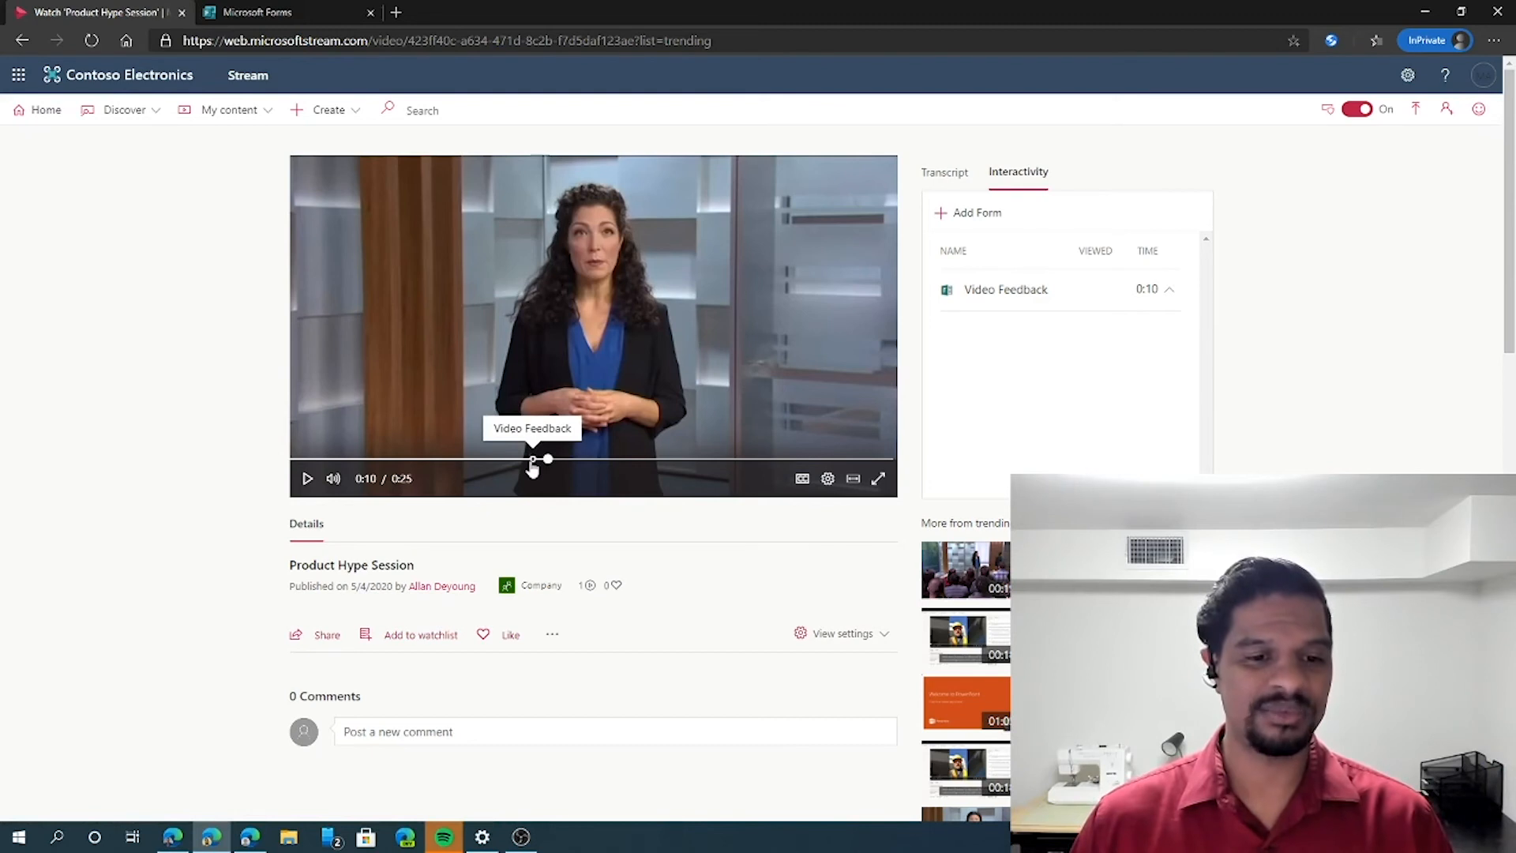
Jump to the 0:10 form marker, continue past the form, and confirm leaving to resume playback
left_click(547, 457)
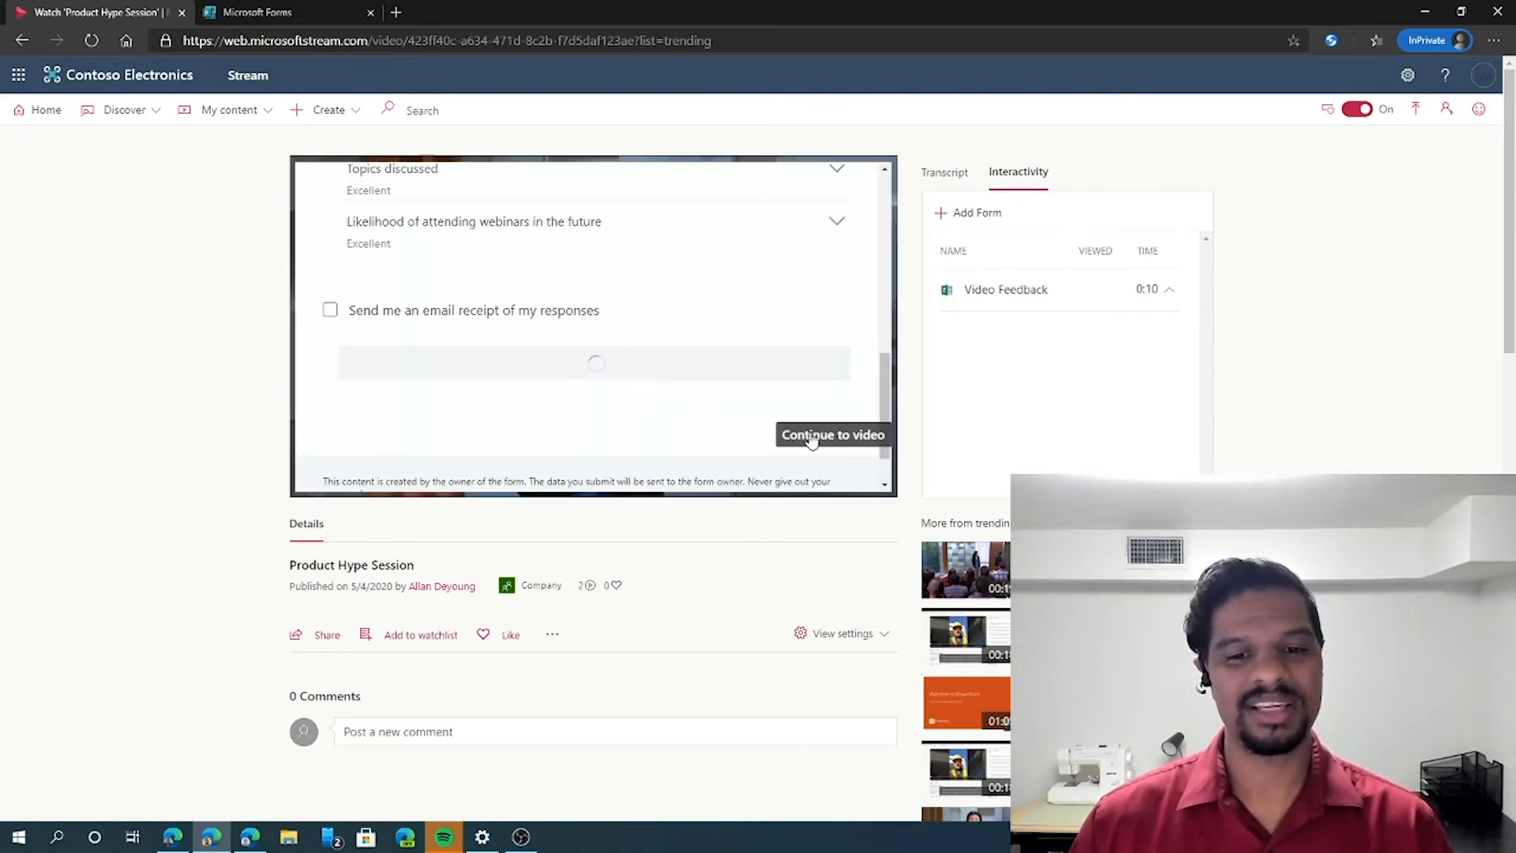
left_click(831, 434)
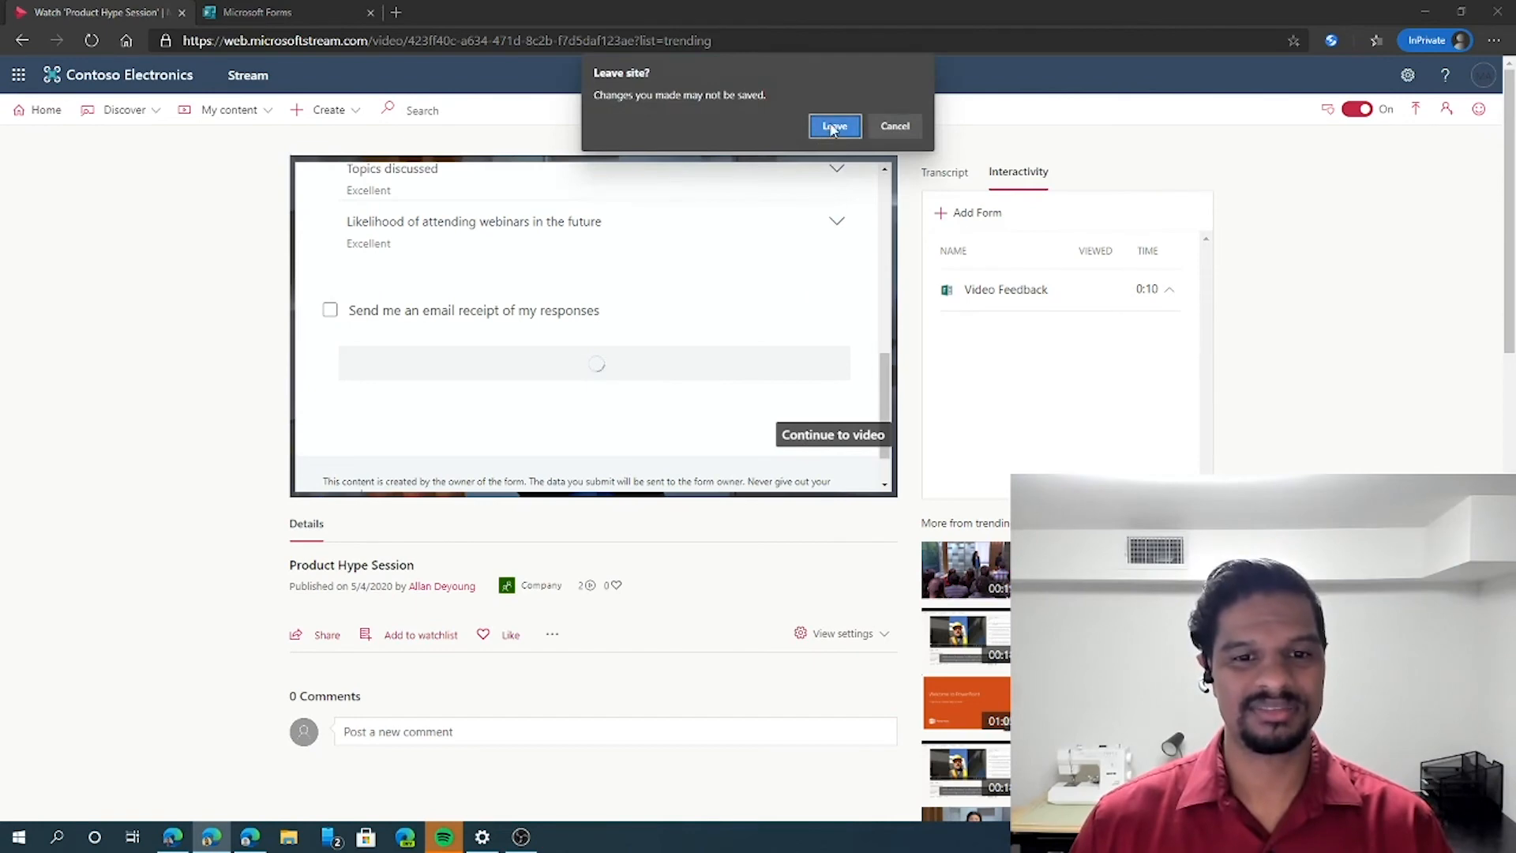
left_click(834, 125)
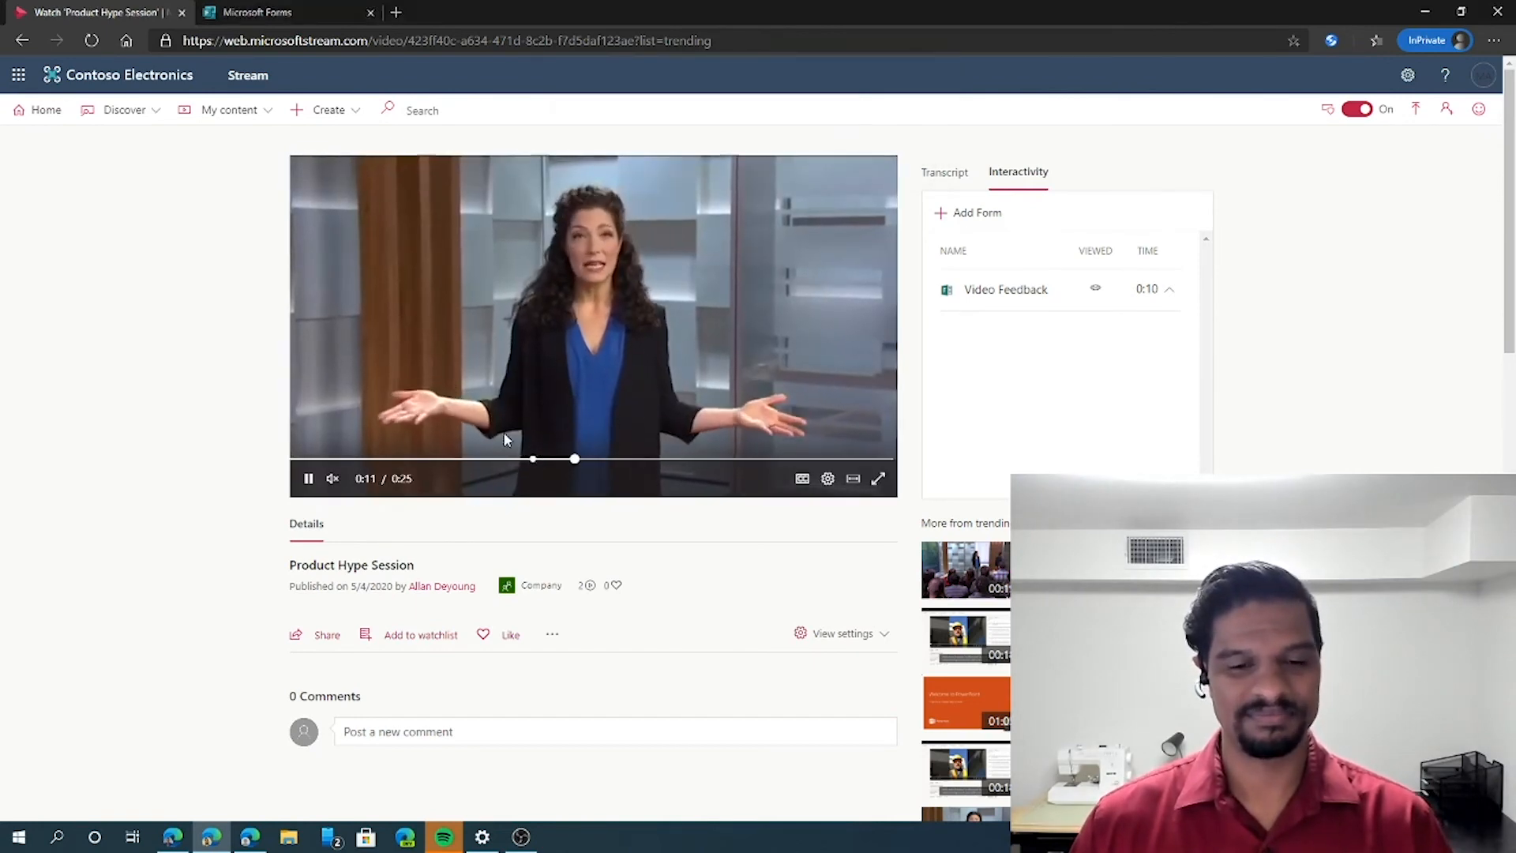